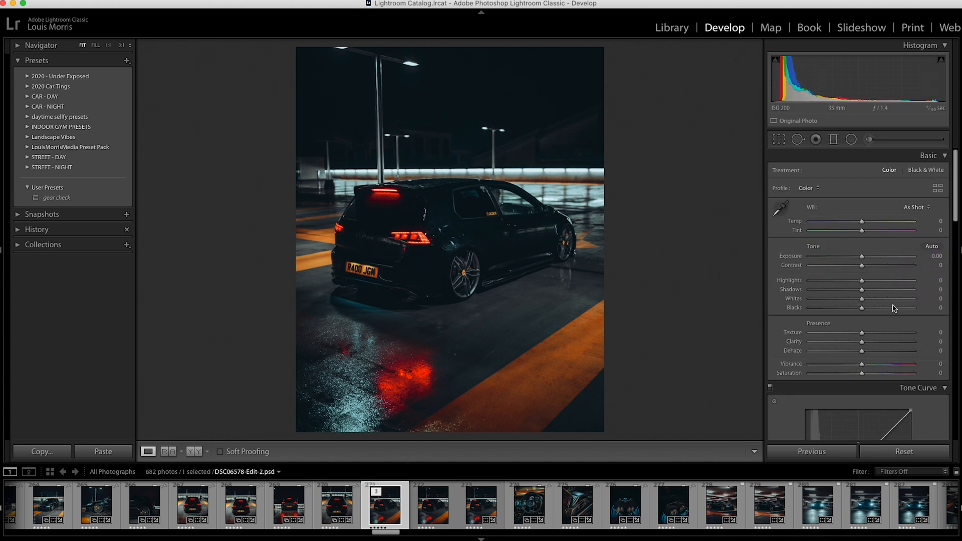
mouse_move(553, 318)
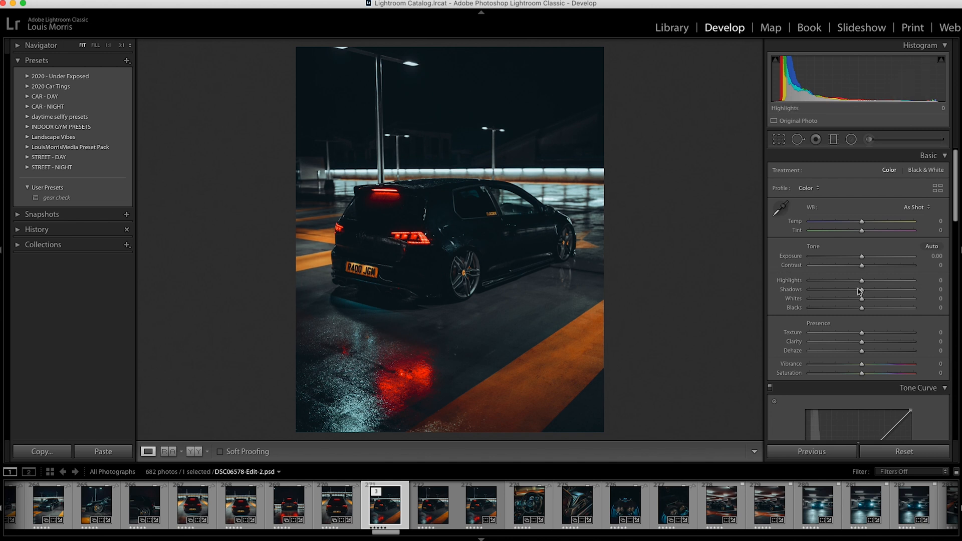
Lower Shadows to -42 and, after sweeping its range, settle Exposure at +0.70
drag(862, 256, 899, 256)
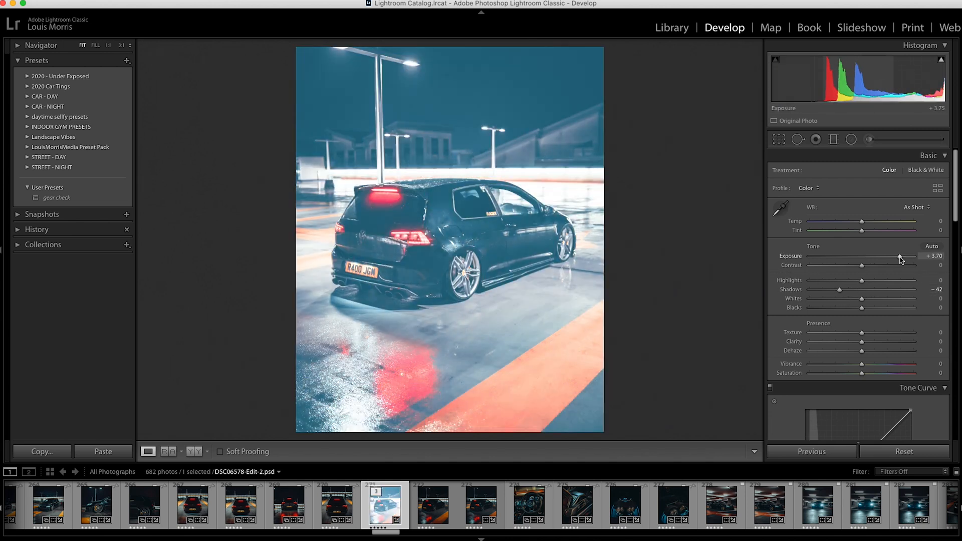
drag(899, 256, 815, 256)
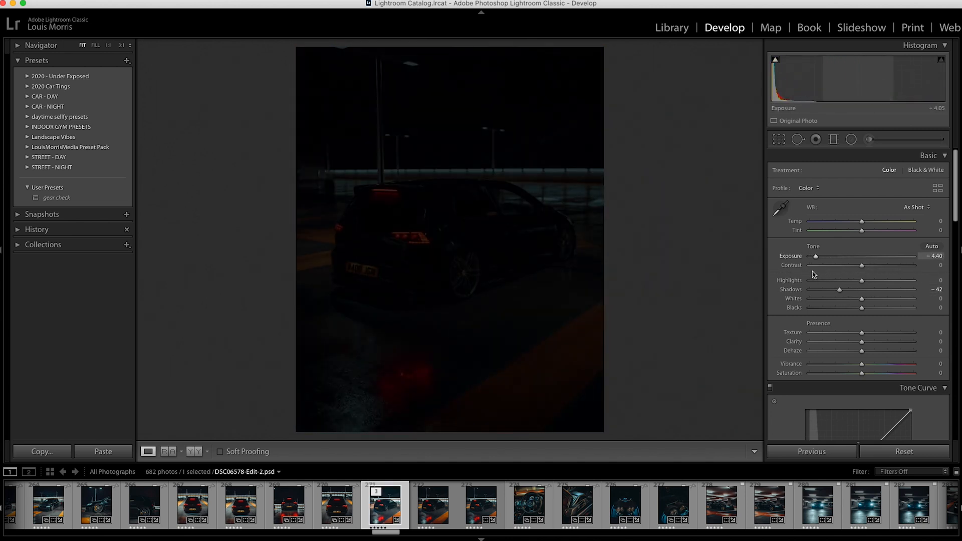
drag(815, 256, 861, 256)
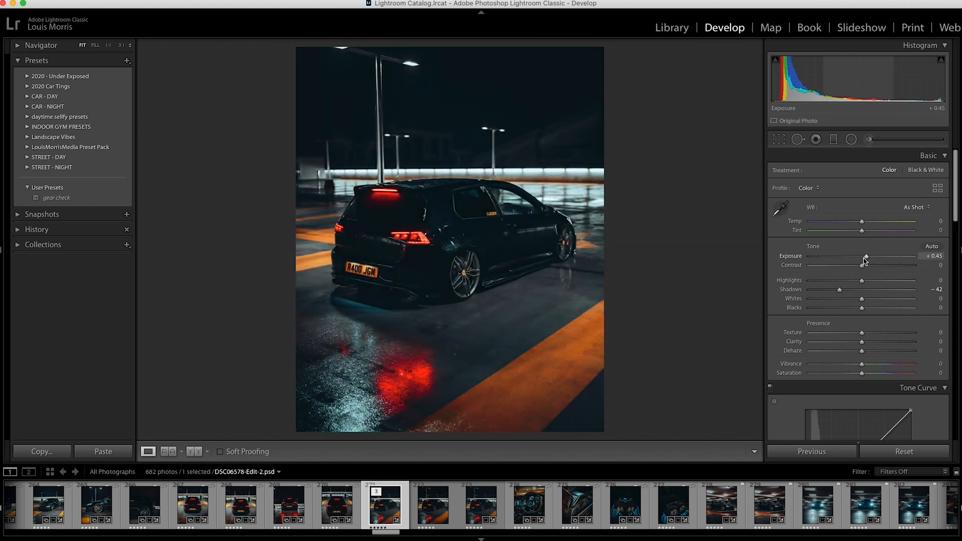
drag(866, 256, 870, 257)
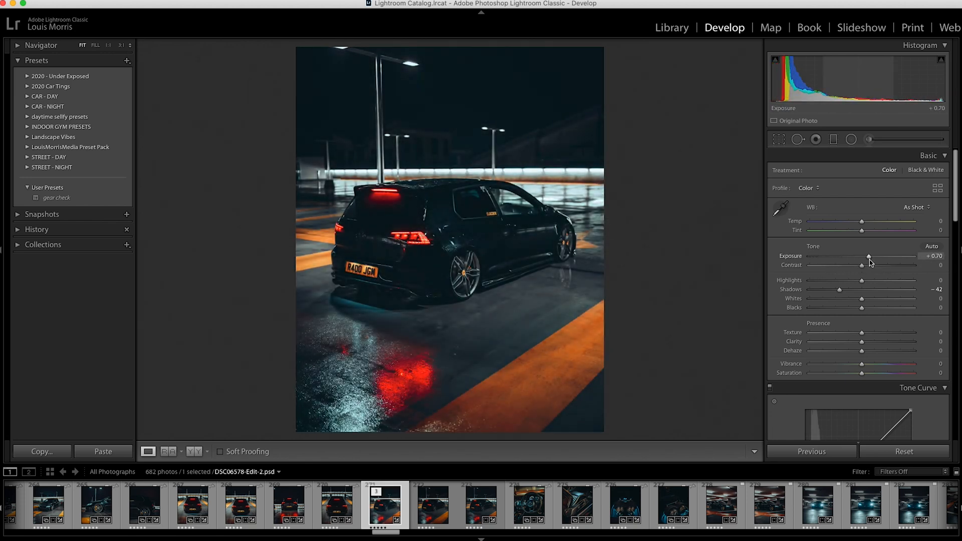